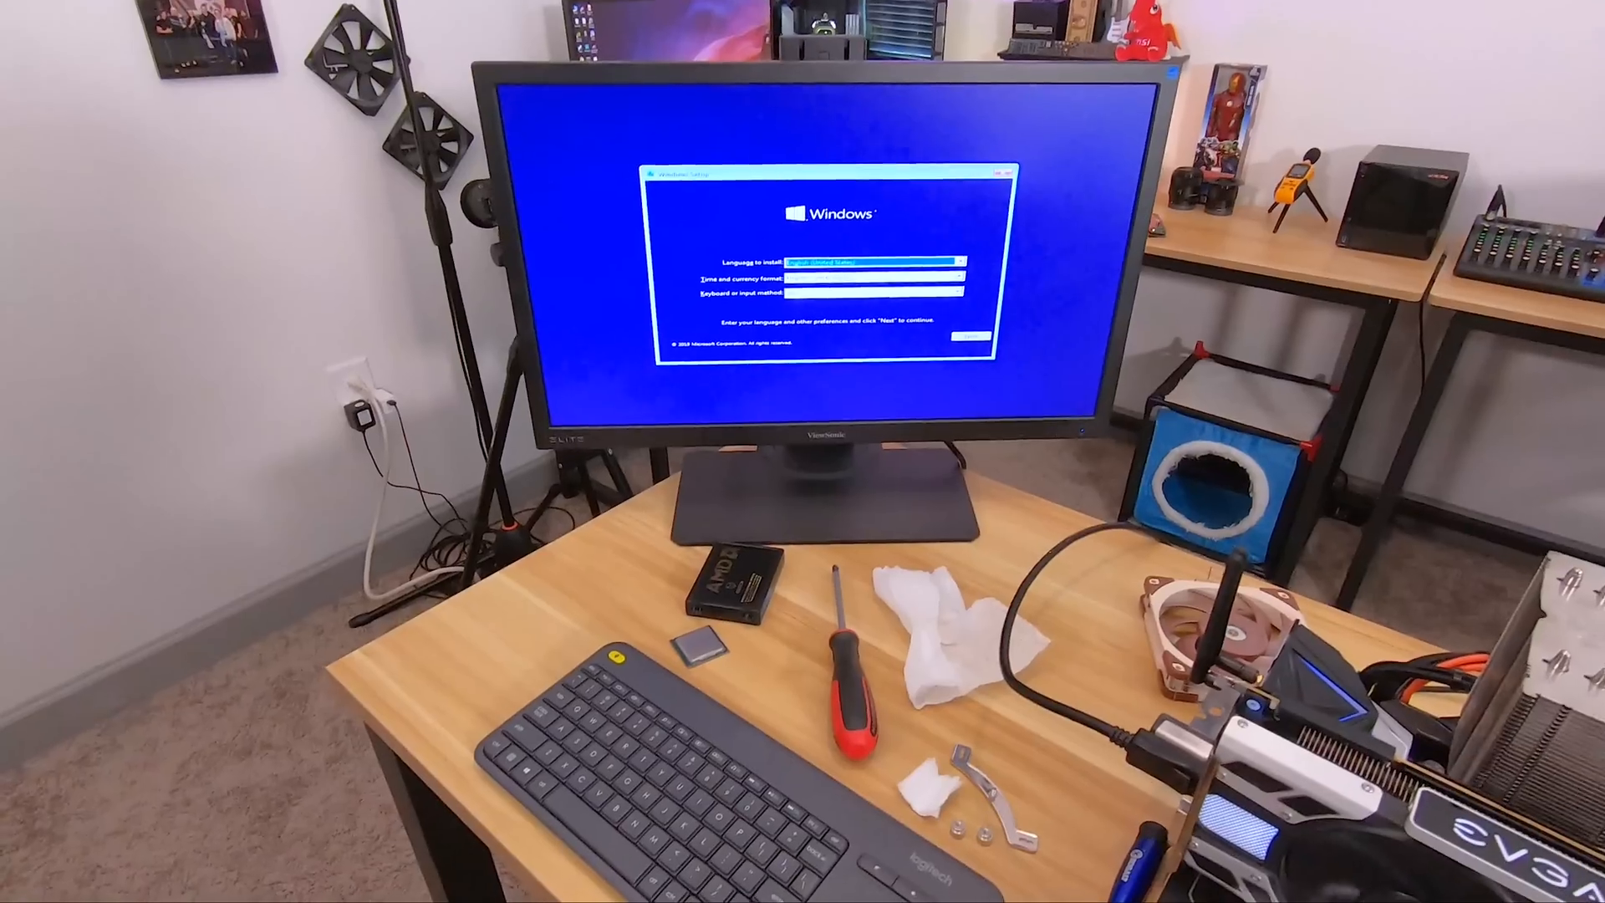
- Continue past the Windows Setup language and keyboard preferences with Next
{"action": "left_click", "coordinate": [969, 338]}
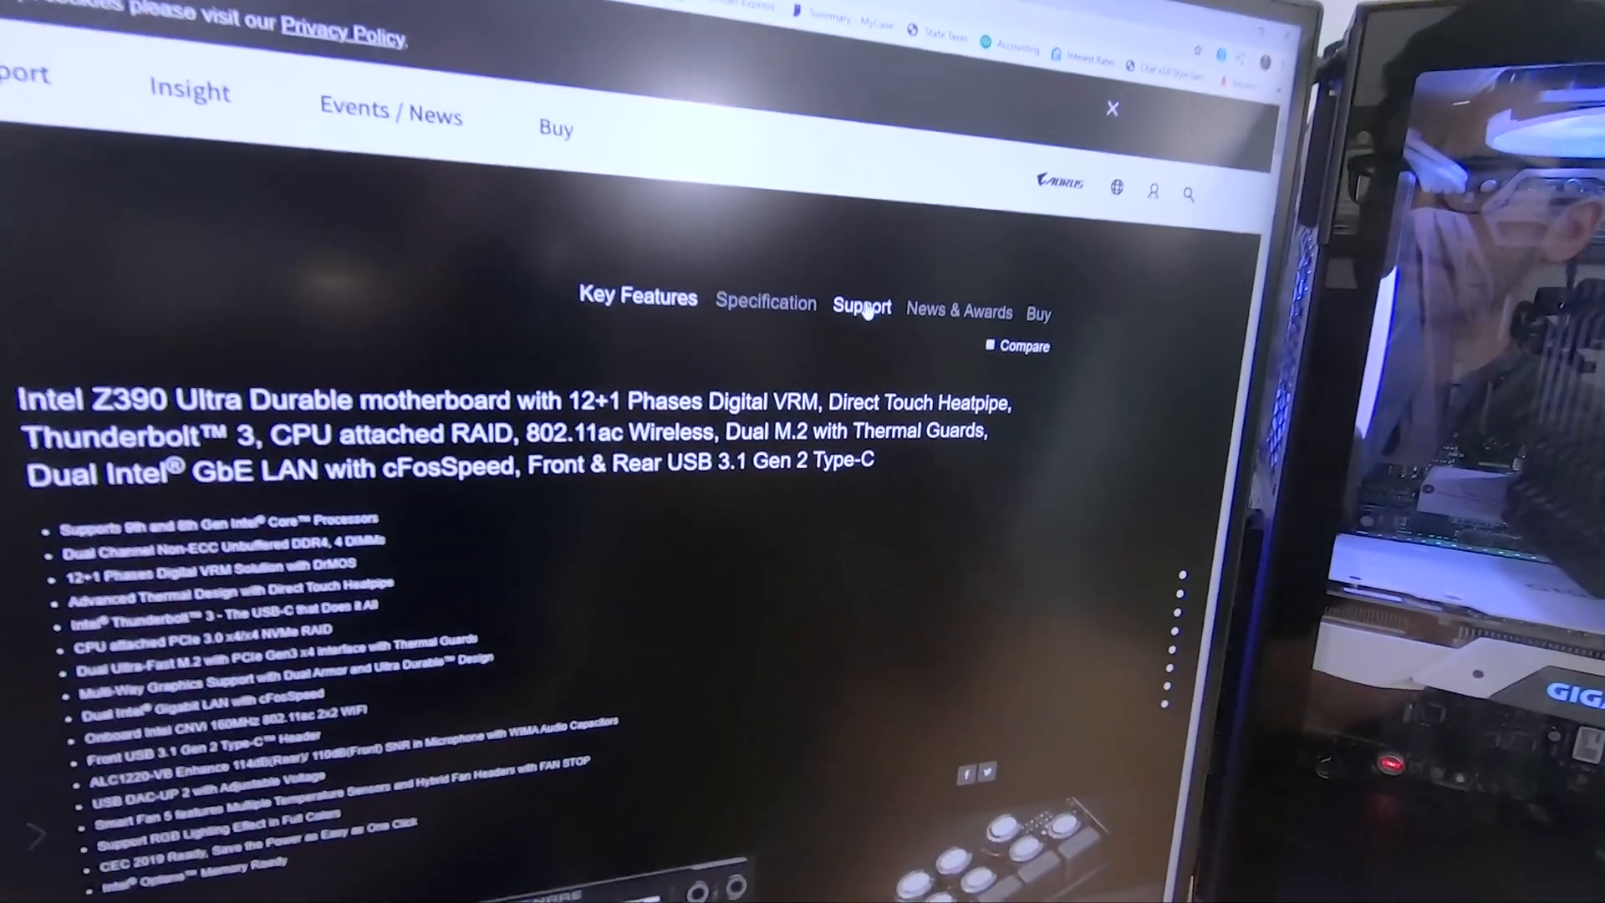
- Show the motherboard's Support downloads listing BIOS versions F8 down to F4
{"action": "left_click", "coordinate": [863, 304]}
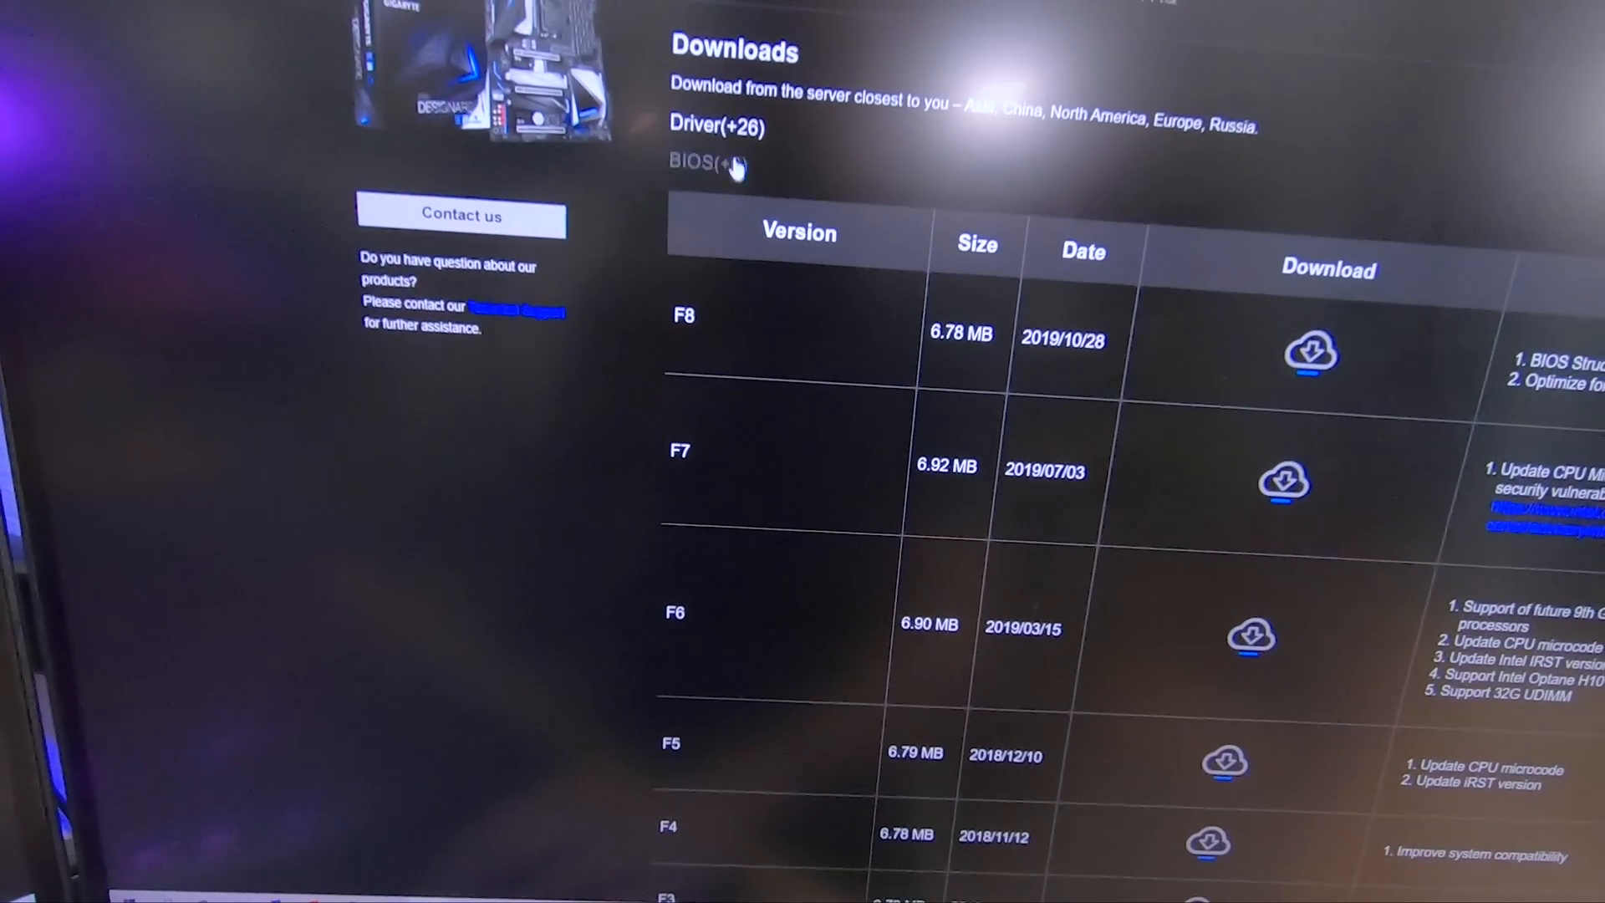
{"action": "scroll", "scroll_direction": "down", "scroll_amount": 3}
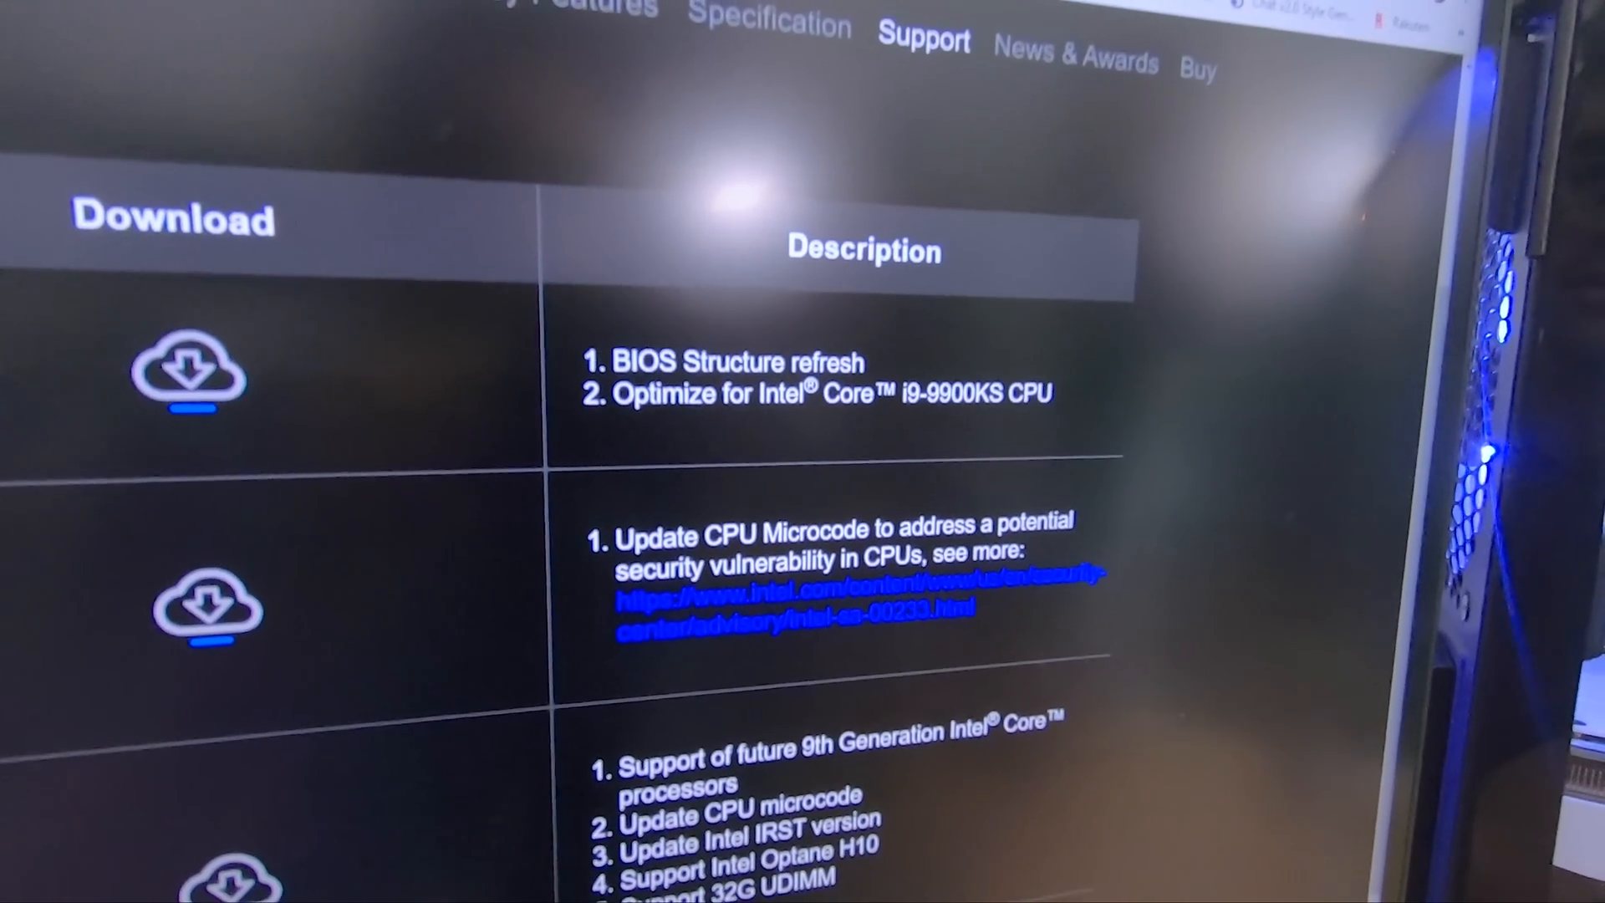
{"action": "scroll", "scroll_direction": "down", "scroll_amount": 3}
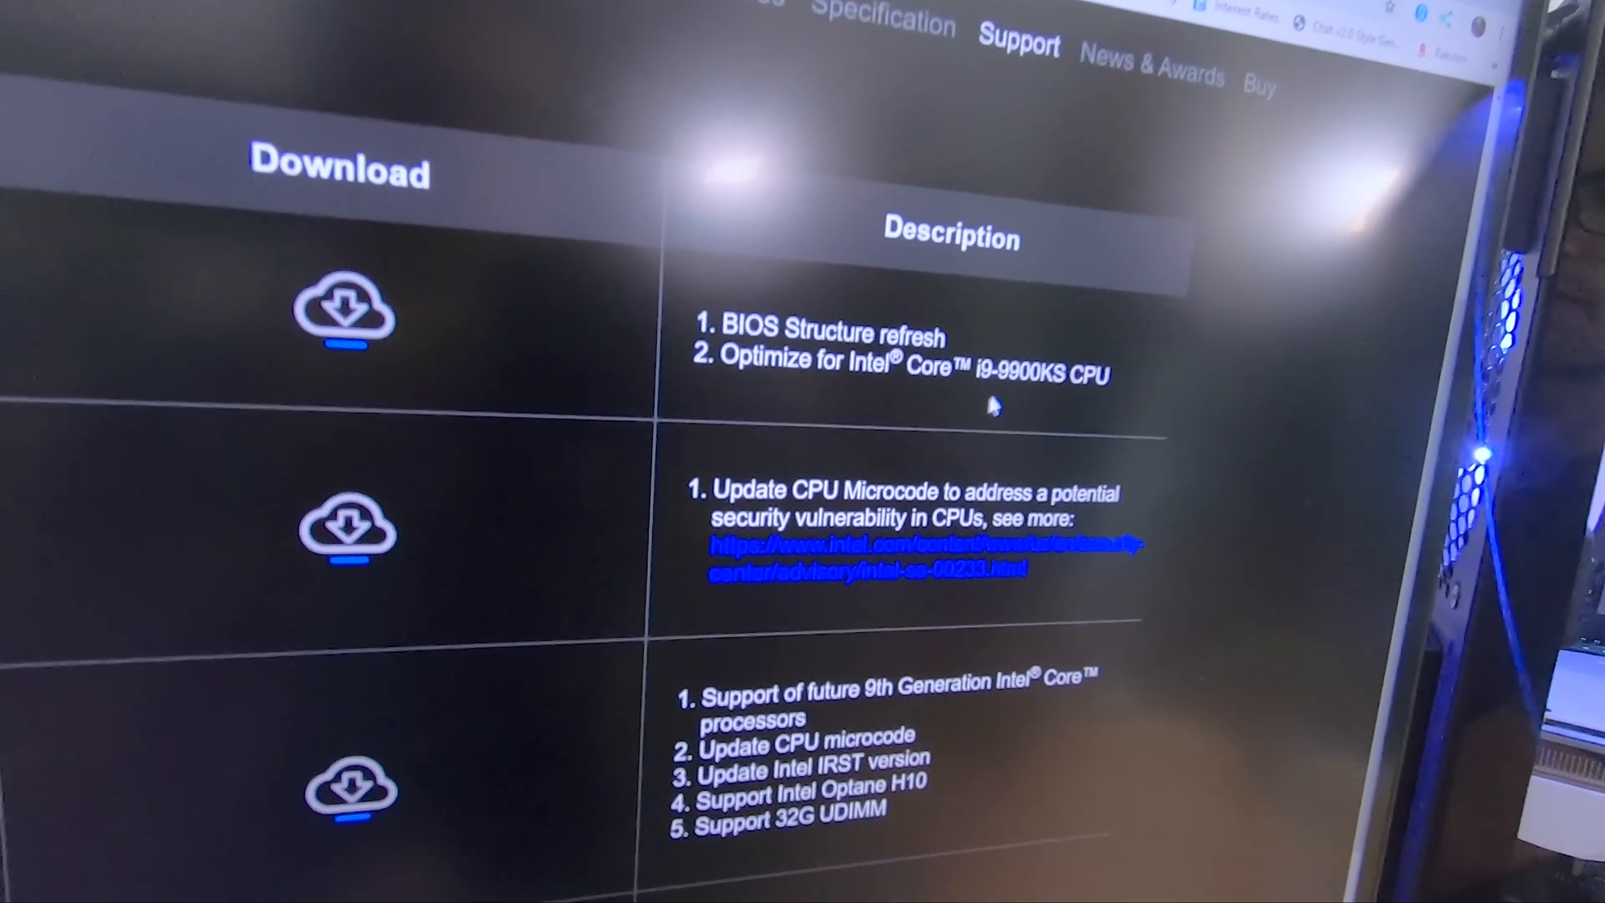
{"action": "scroll", "scroll_direction": "down", "scroll_amount": 3}
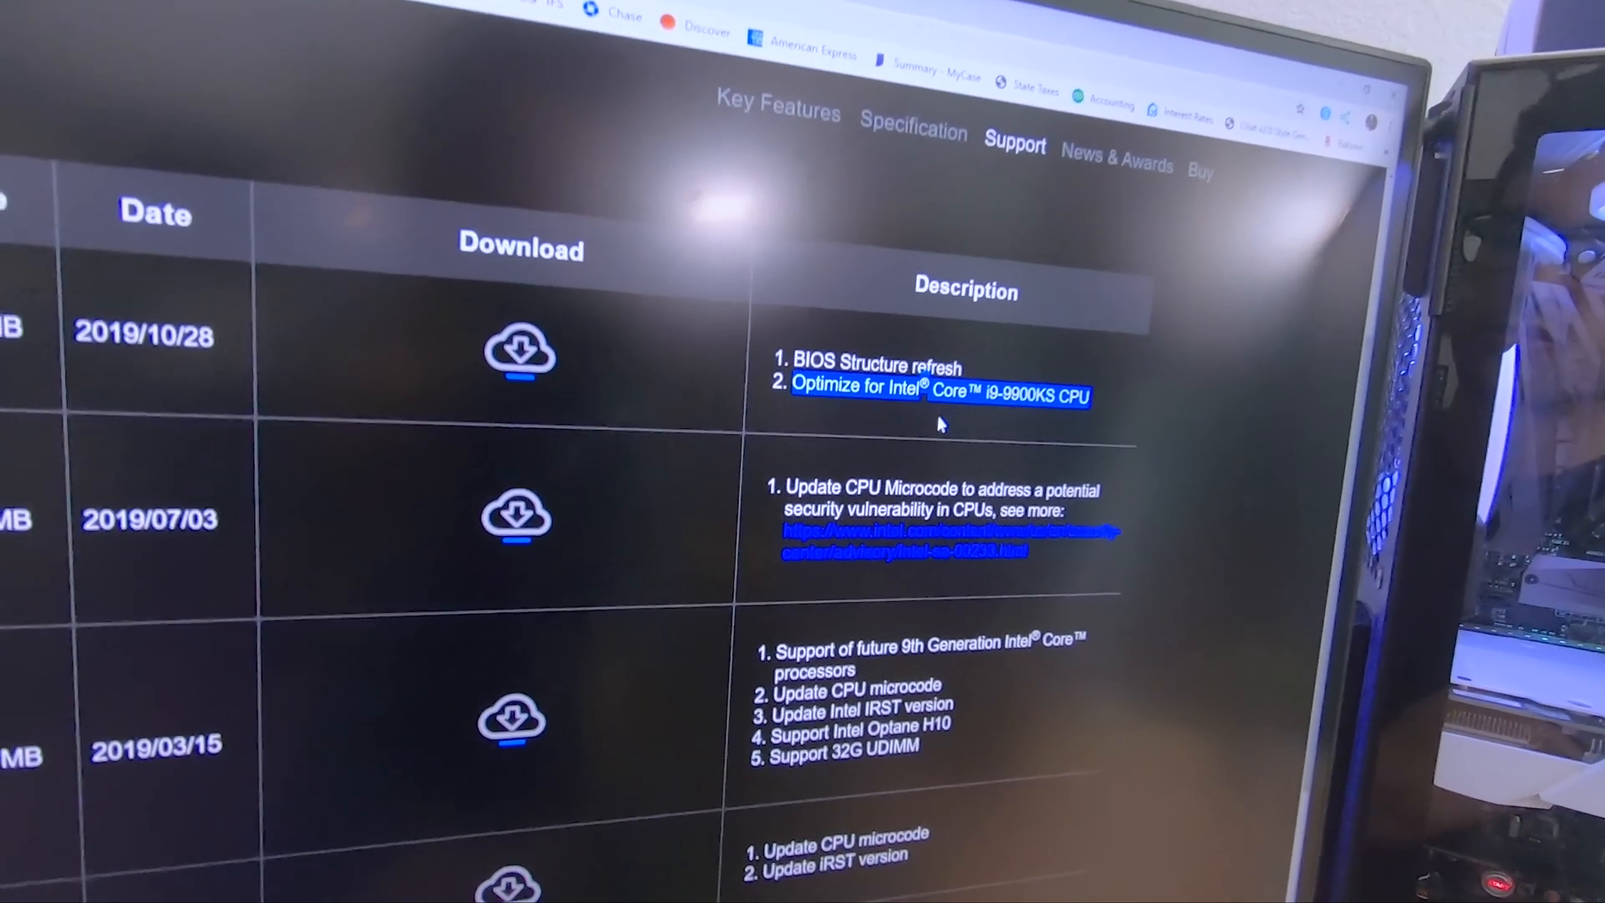
{"action": "scroll", "scroll_direction": "up", "scroll_amount": 3}
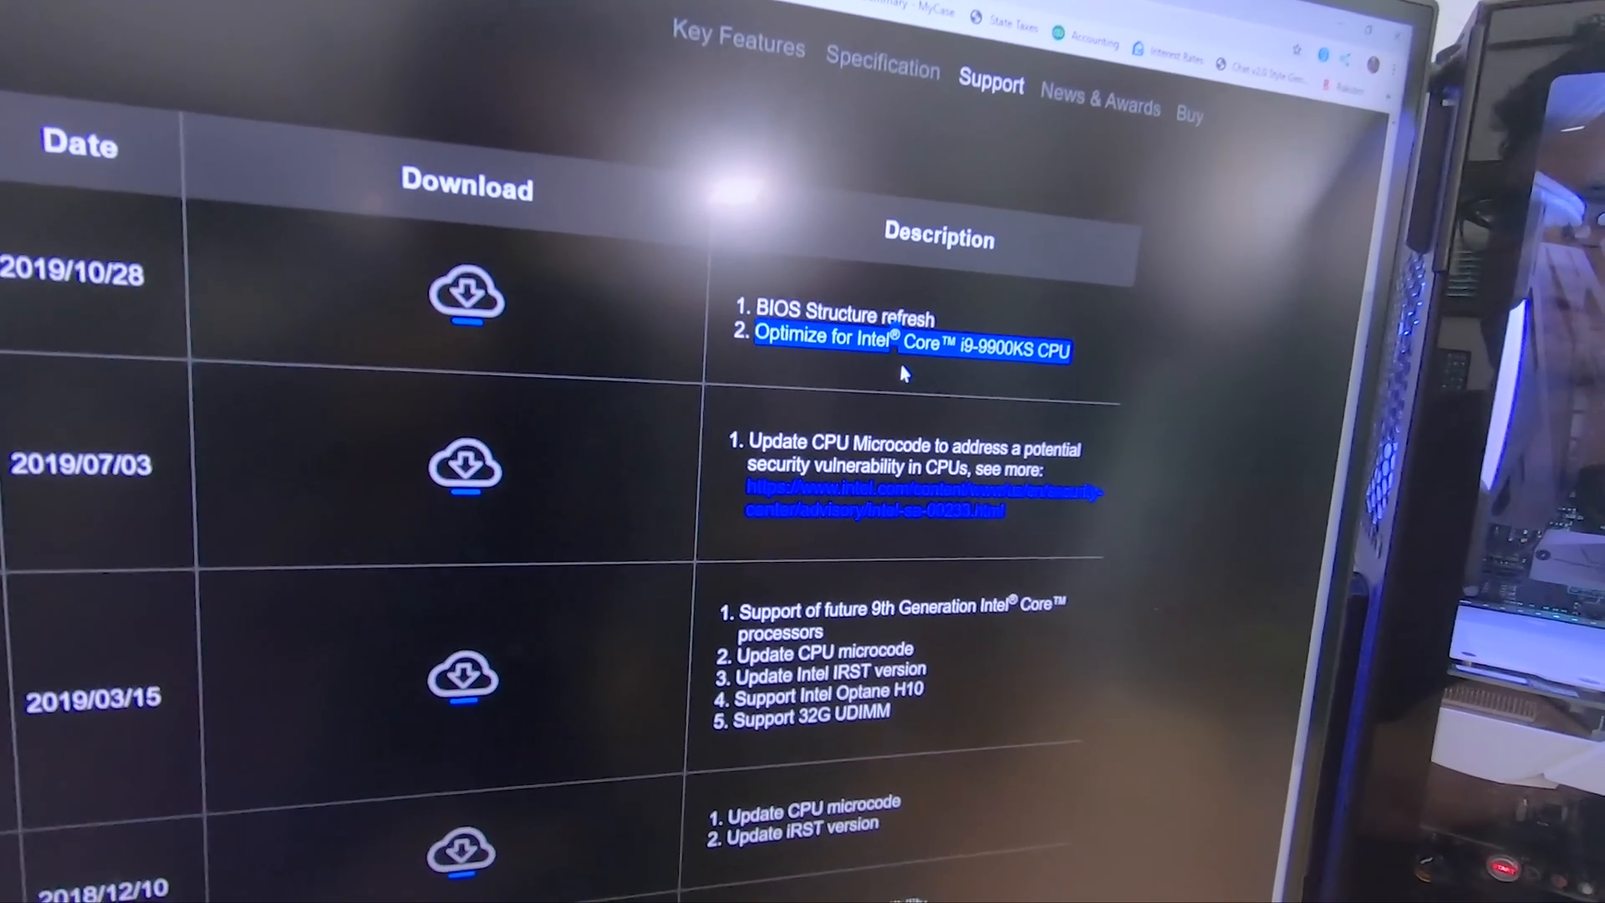